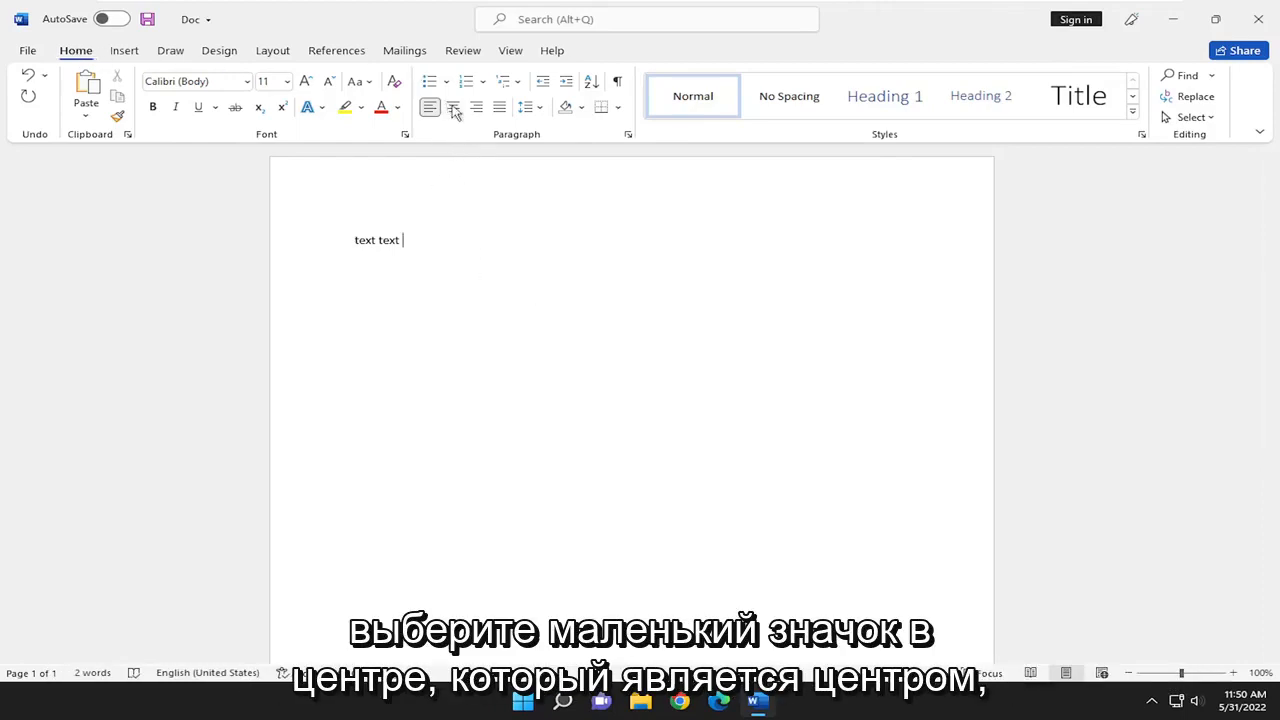
{"action": "mouse_move", "coordinate": [452, 108]}
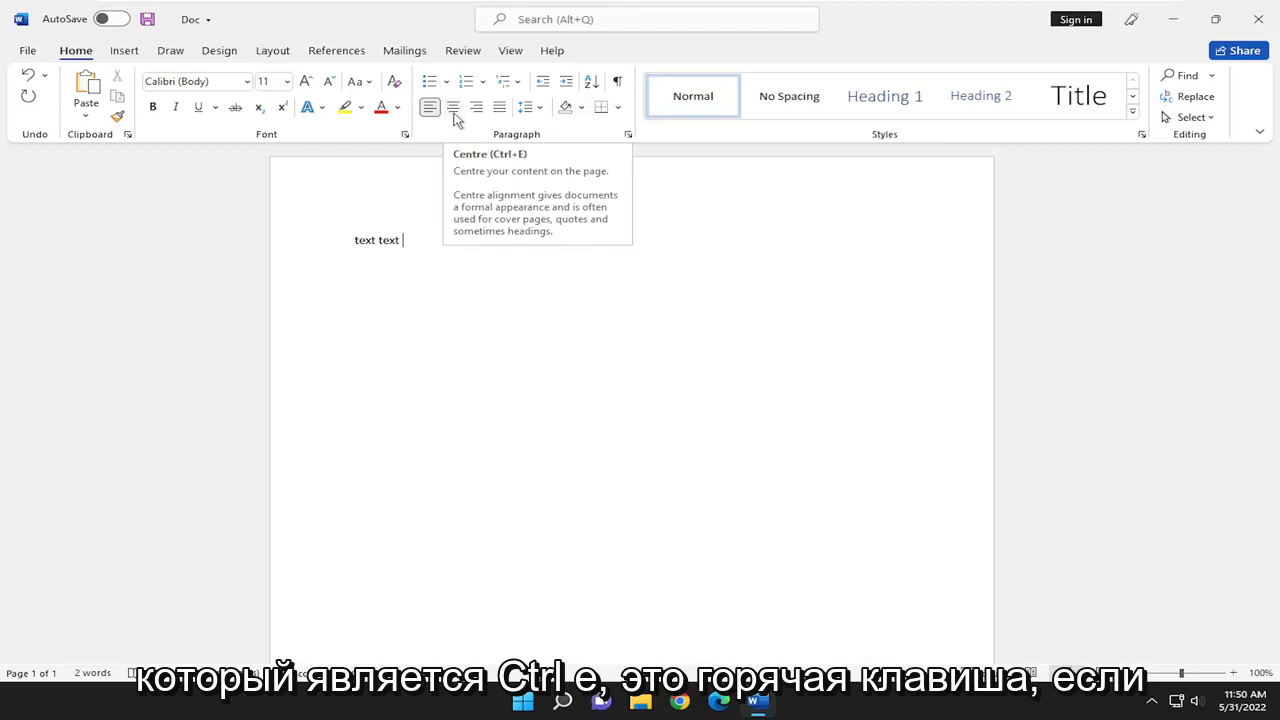
Step: Center-align the line 'text text' using the Home tab Center button
{"action": "left_click", "coordinate": [452, 108]}
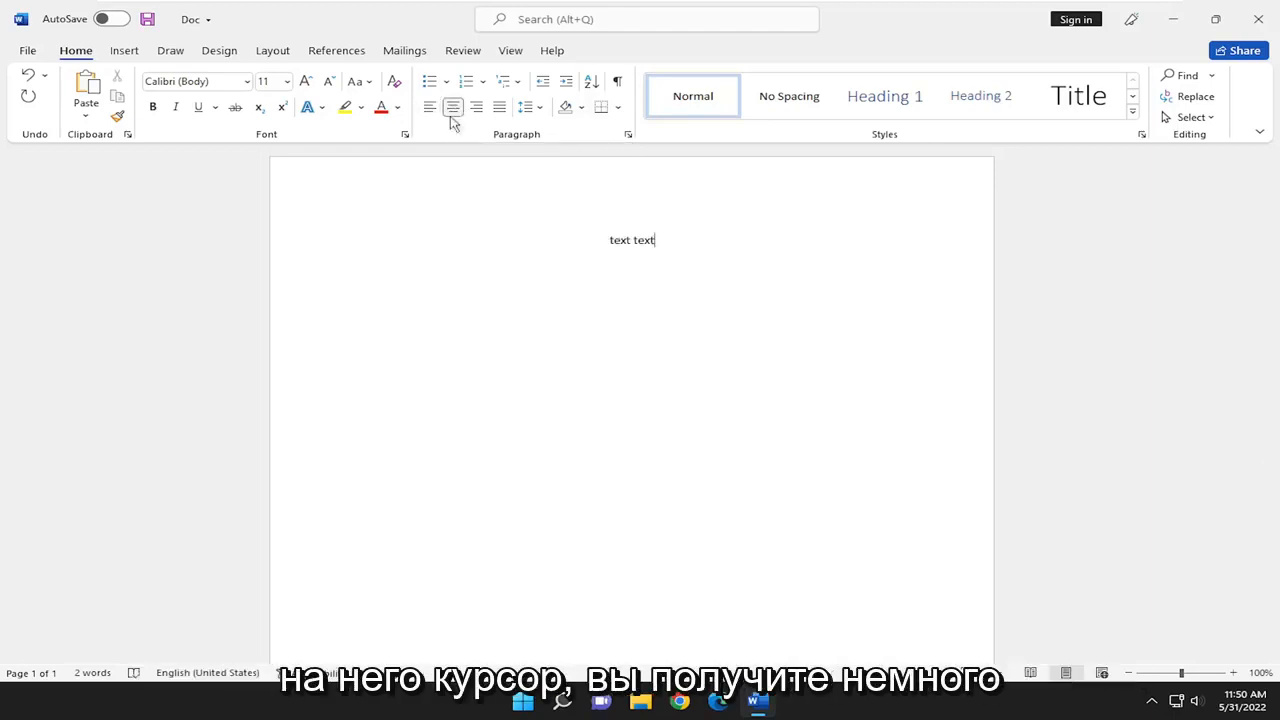
{"action": "mouse_move", "coordinate": [452, 108]}
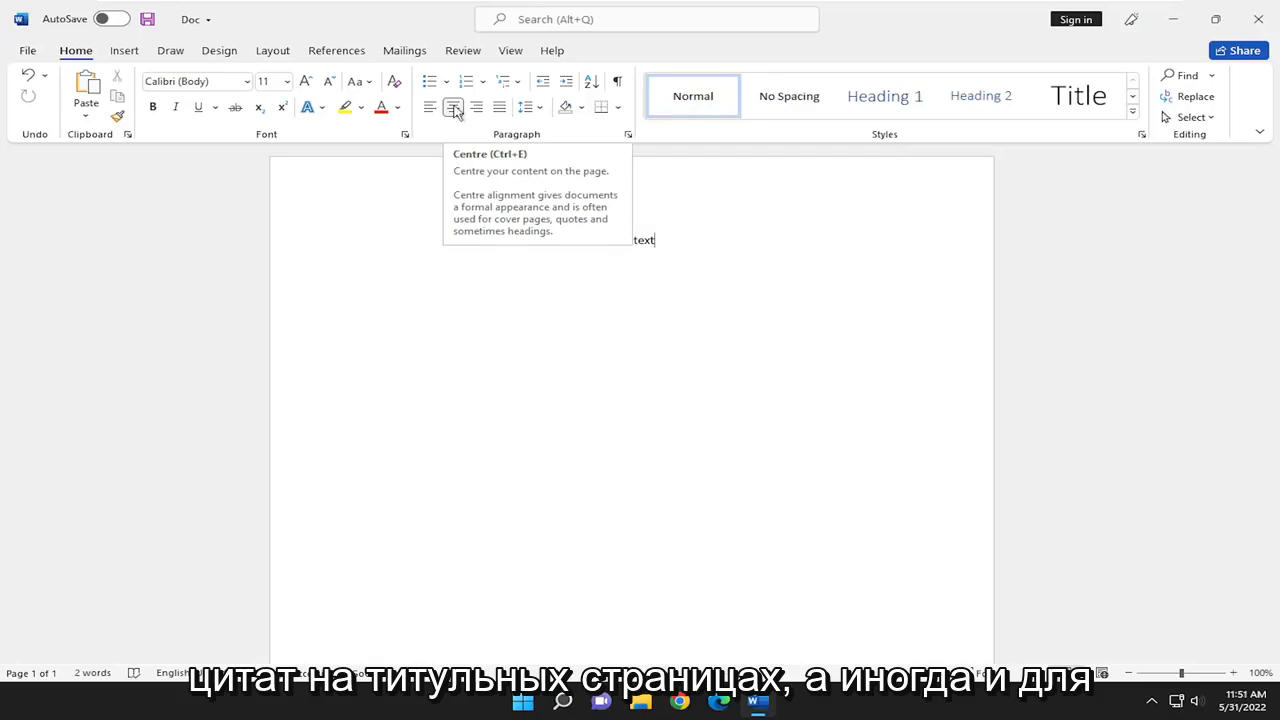
{"action": "left_click", "coordinate": [452, 108]}
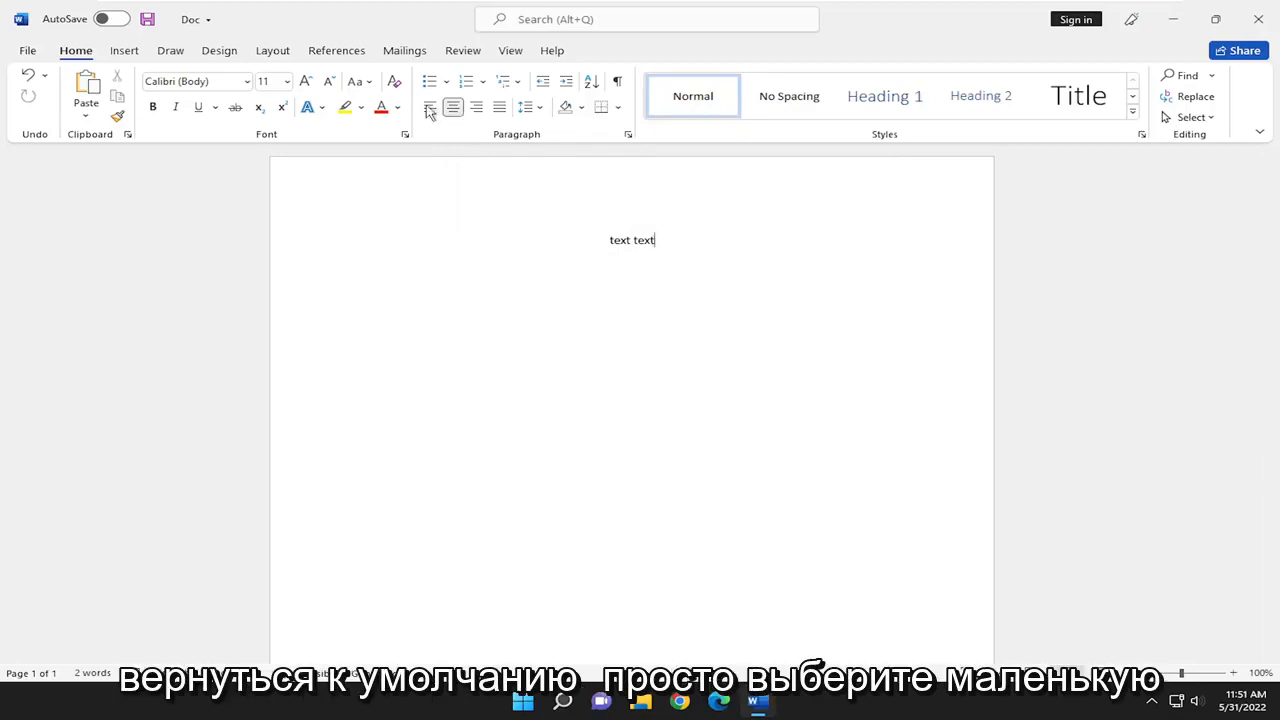
{"action": "mouse_move", "coordinate": [428, 108]}
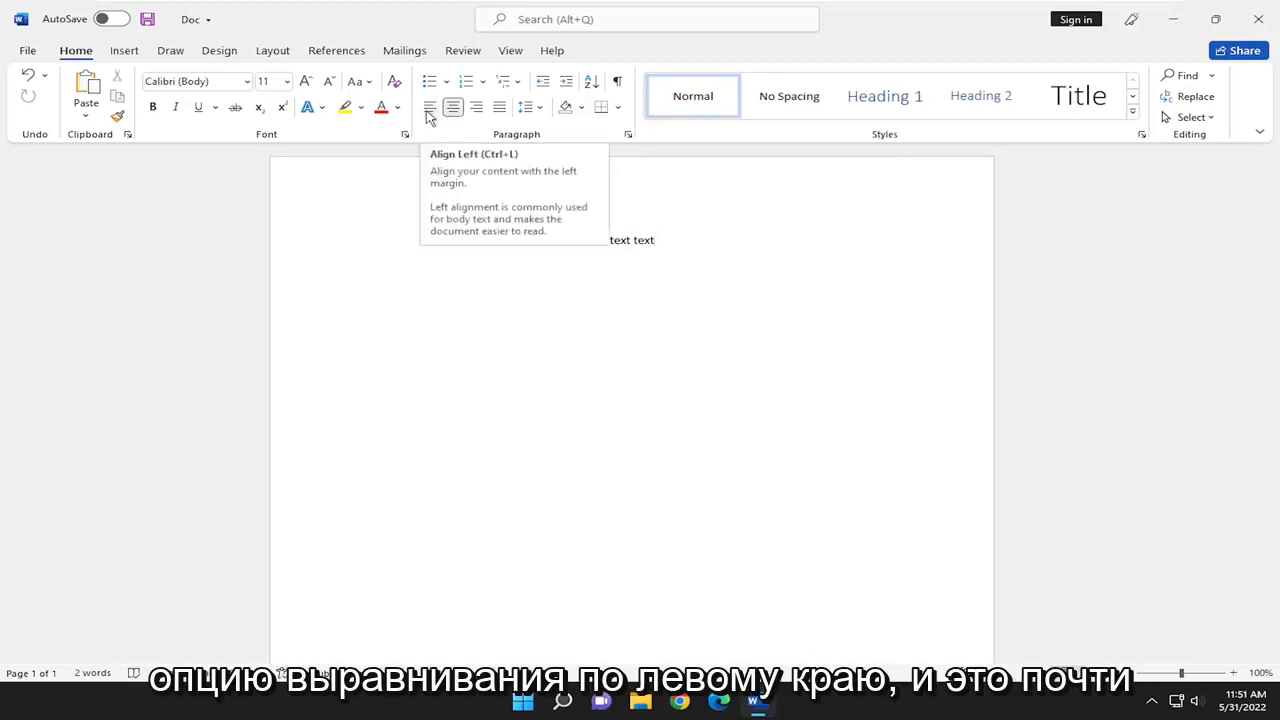
Step: Return the line 'text text' to left alignment with the Align Left button
{"action": "left_click", "coordinate": [428, 108]}
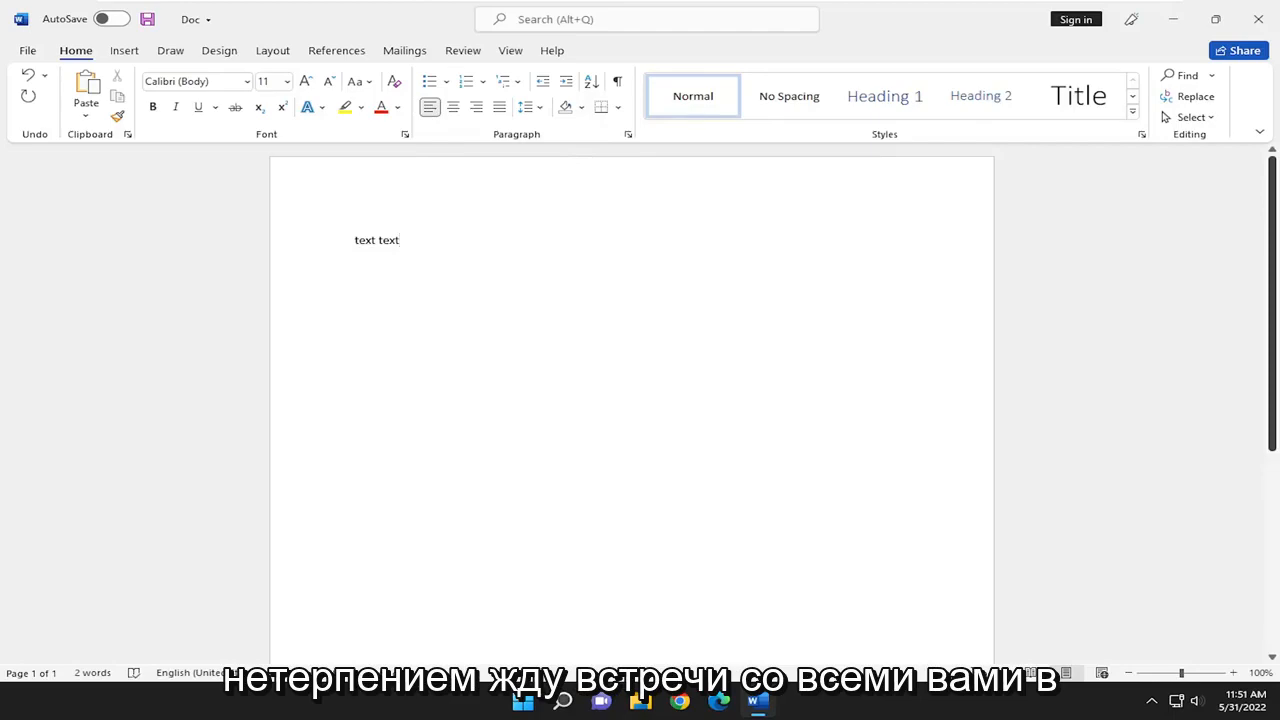
{"action": "left_click", "coordinate": [400, 240]}
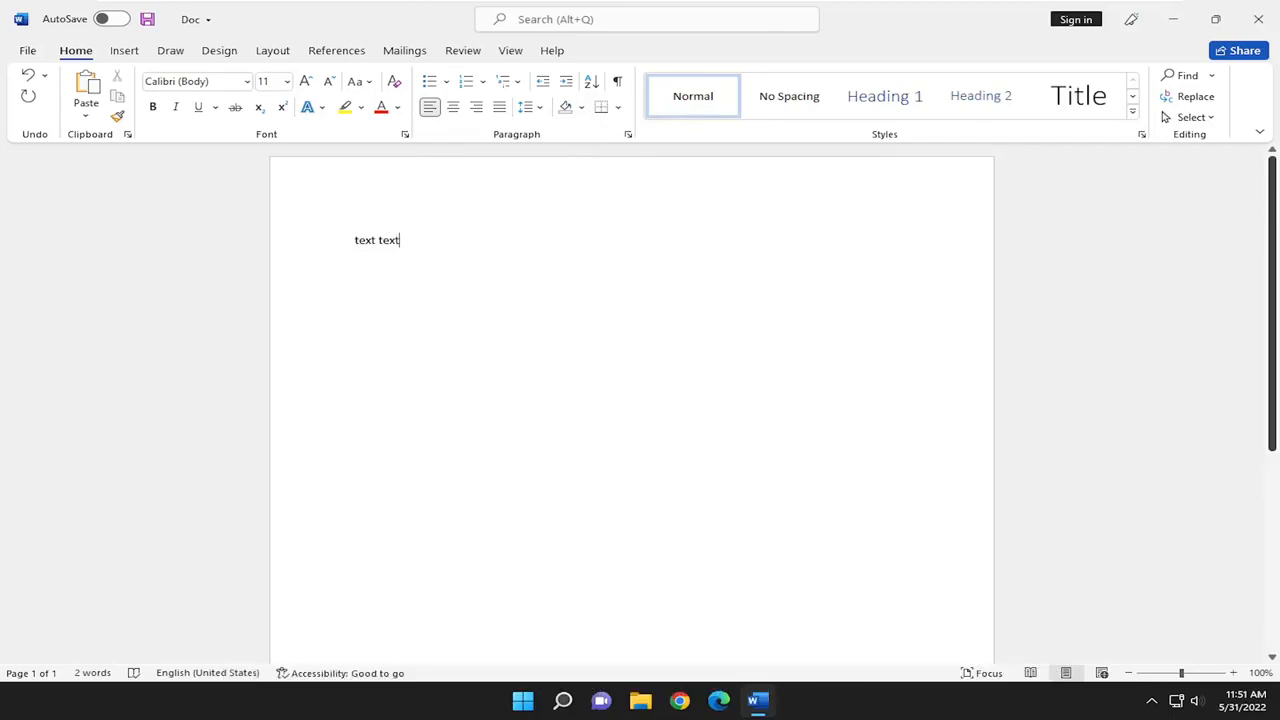